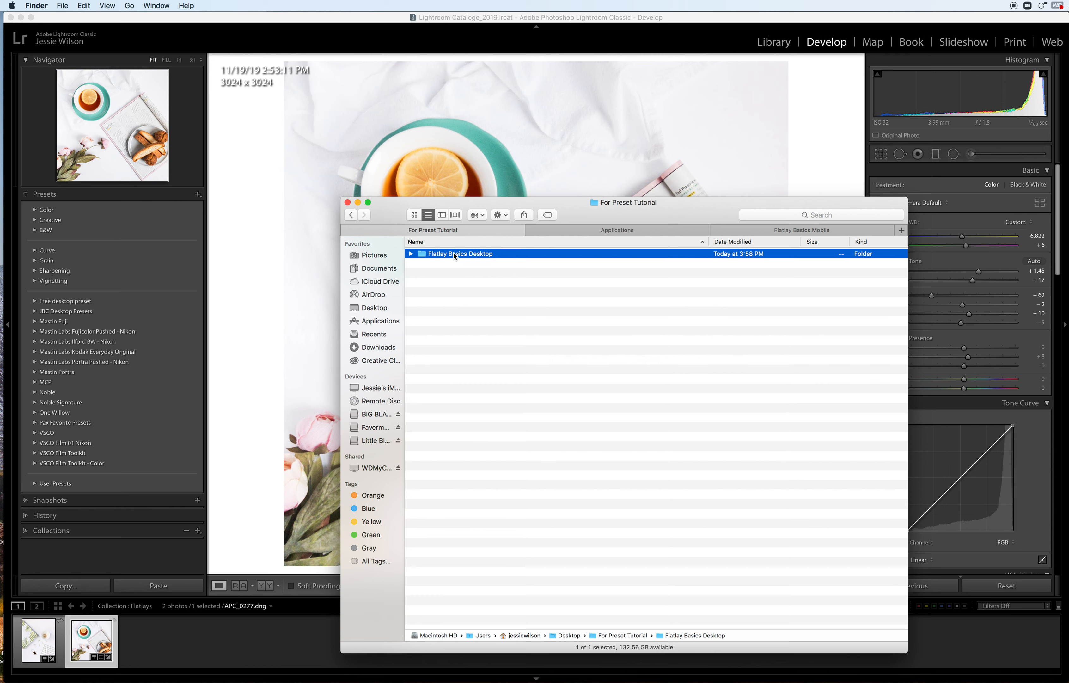
# Enter the Flatlay Basics Desktop folder in Finder, then collapse Lightroom's Presets panel.
pyautogui.doubleClick(460, 253)
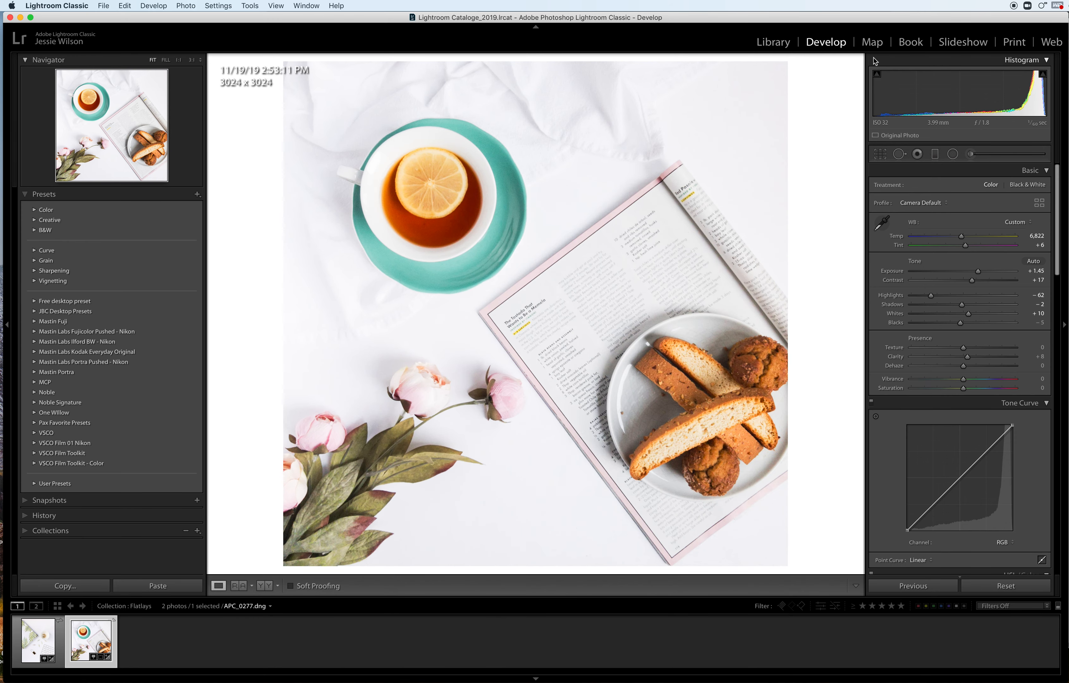
pyautogui.moveTo(196, 189)
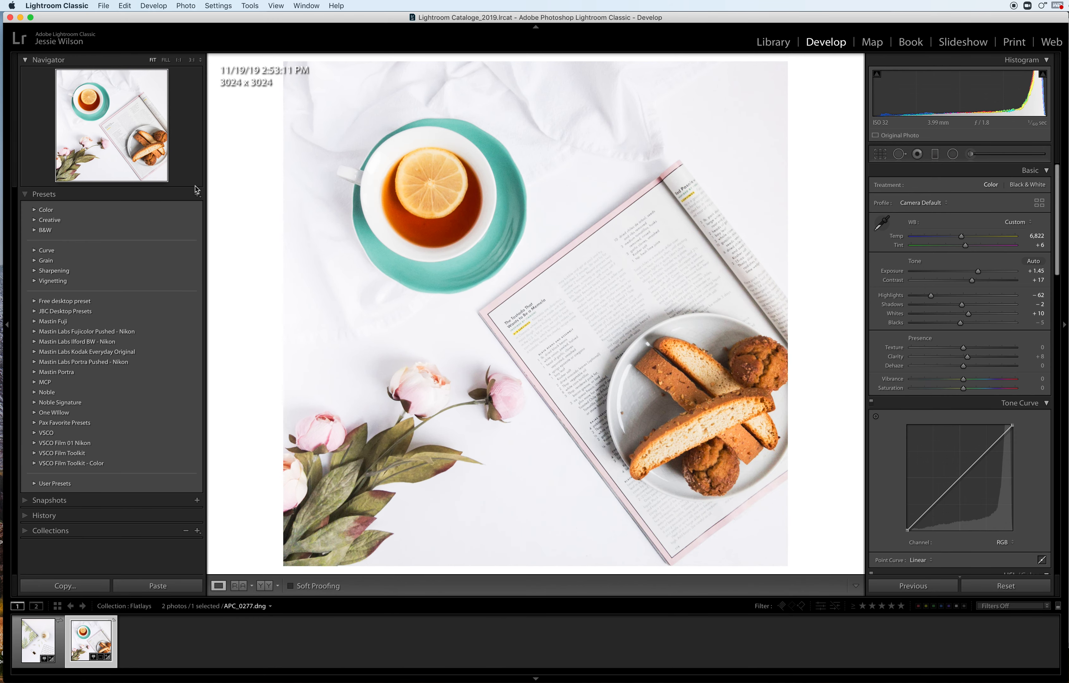
pyautogui.click(25, 194)
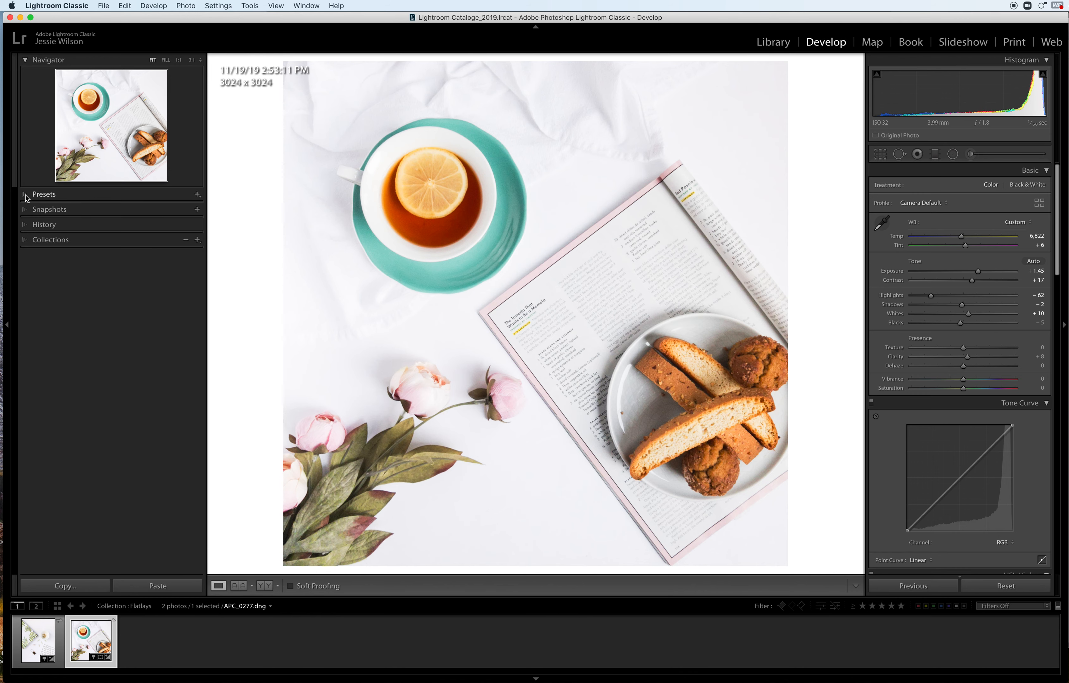
# Start Import Presets and select Flatlay Basics.xmp inside For Preset Tutorial > Flatlay Basics Desktop.
pyautogui.click(26, 194)
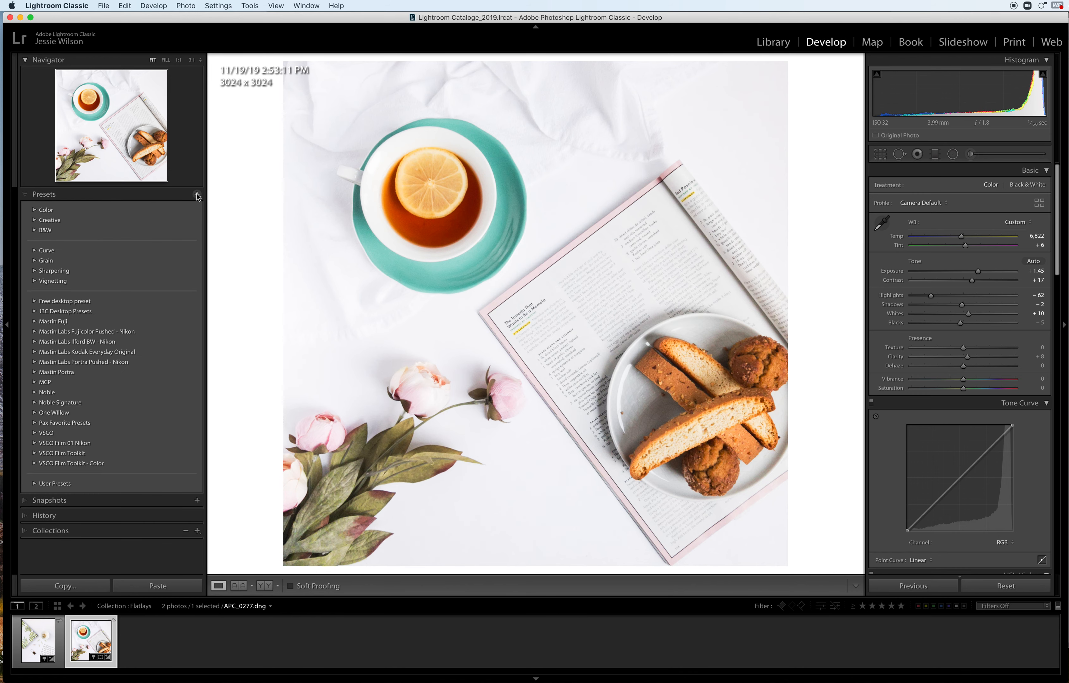
pyautogui.moveTo(263, 251)
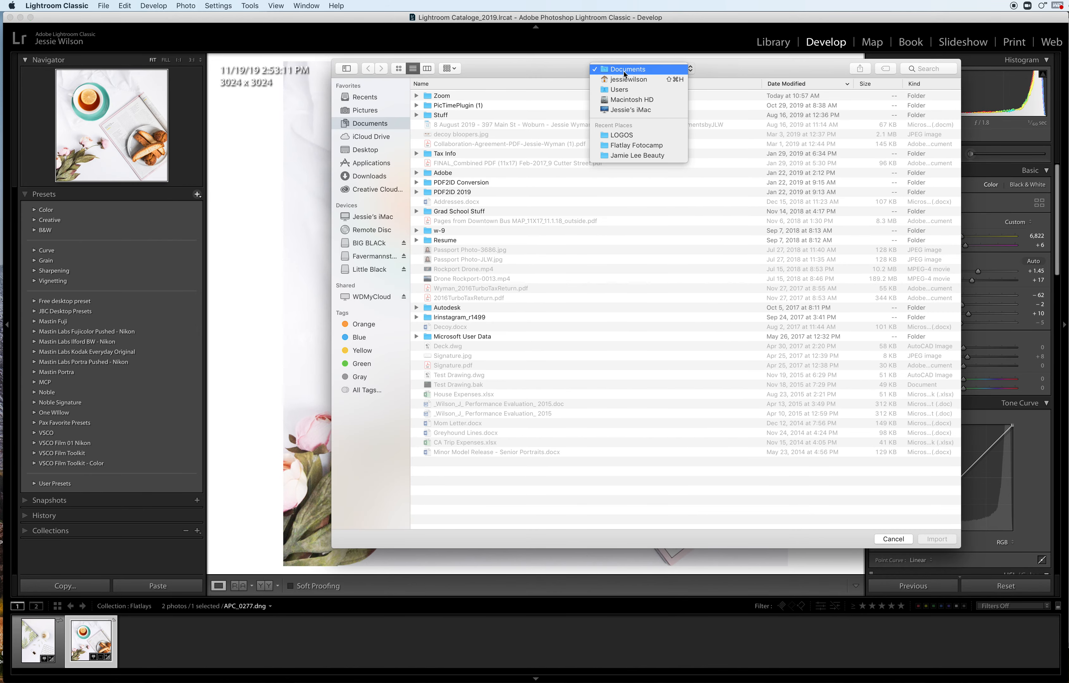
pyautogui.click(639, 69)
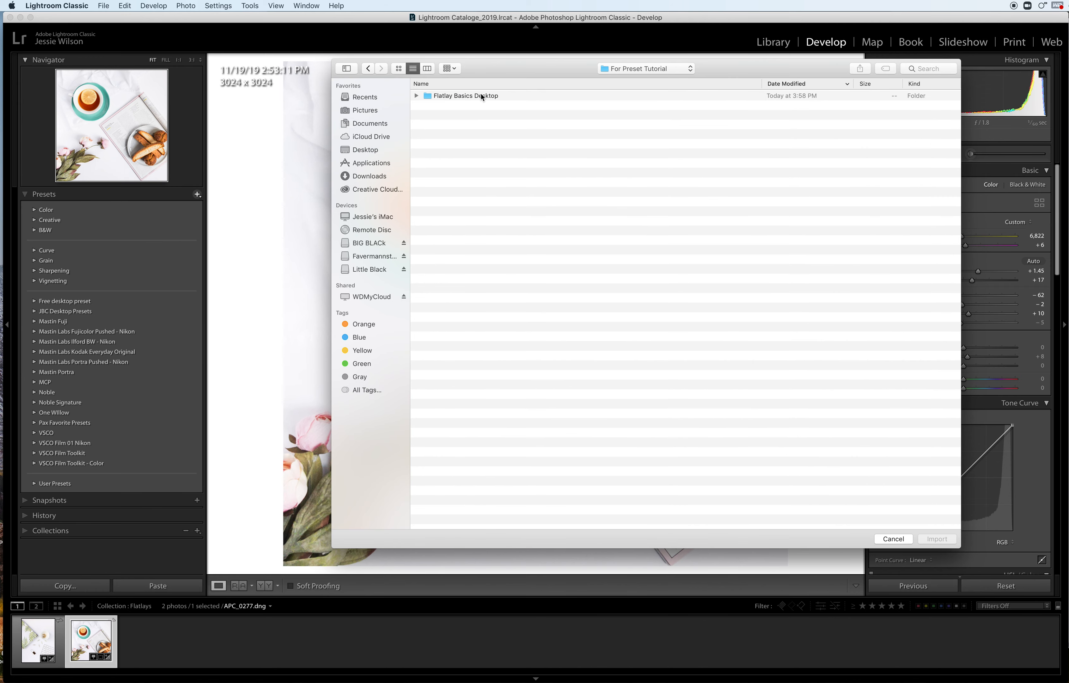
pyautogui.doubleClick(465, 95)
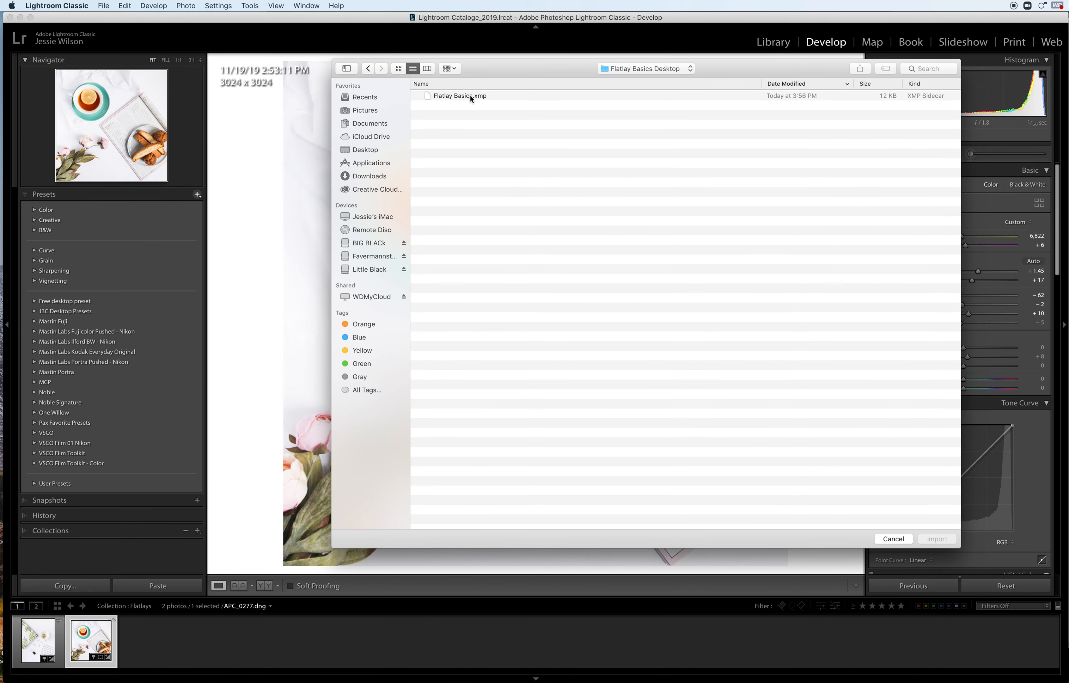
pyautogui.click(460, 95)
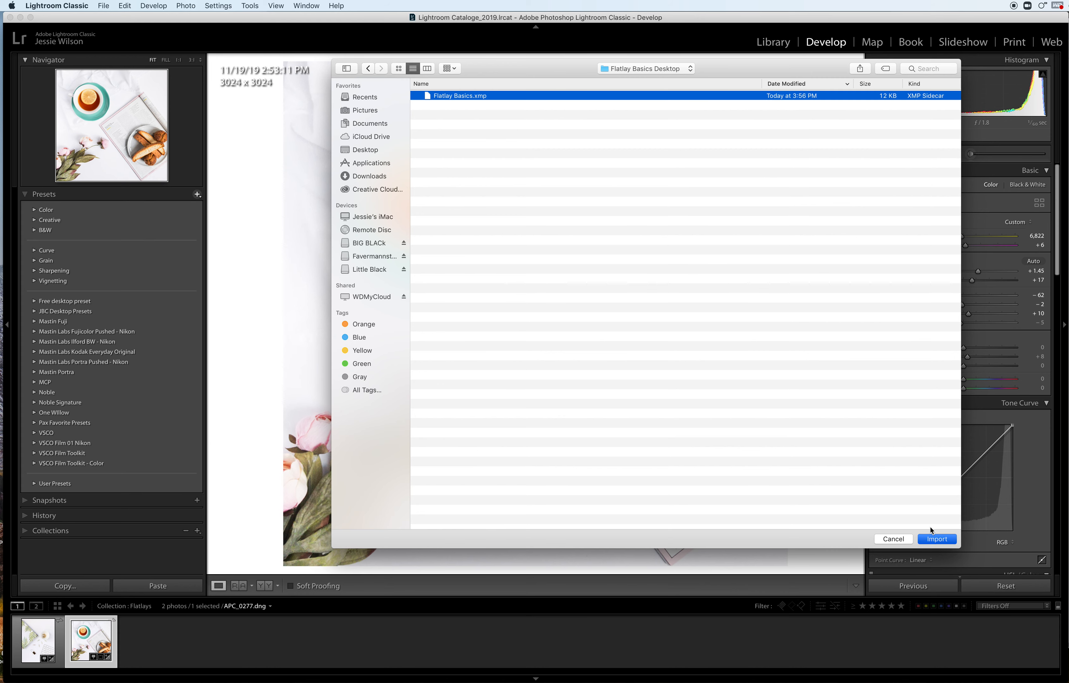
pyautogui.moveTo(550, 416)
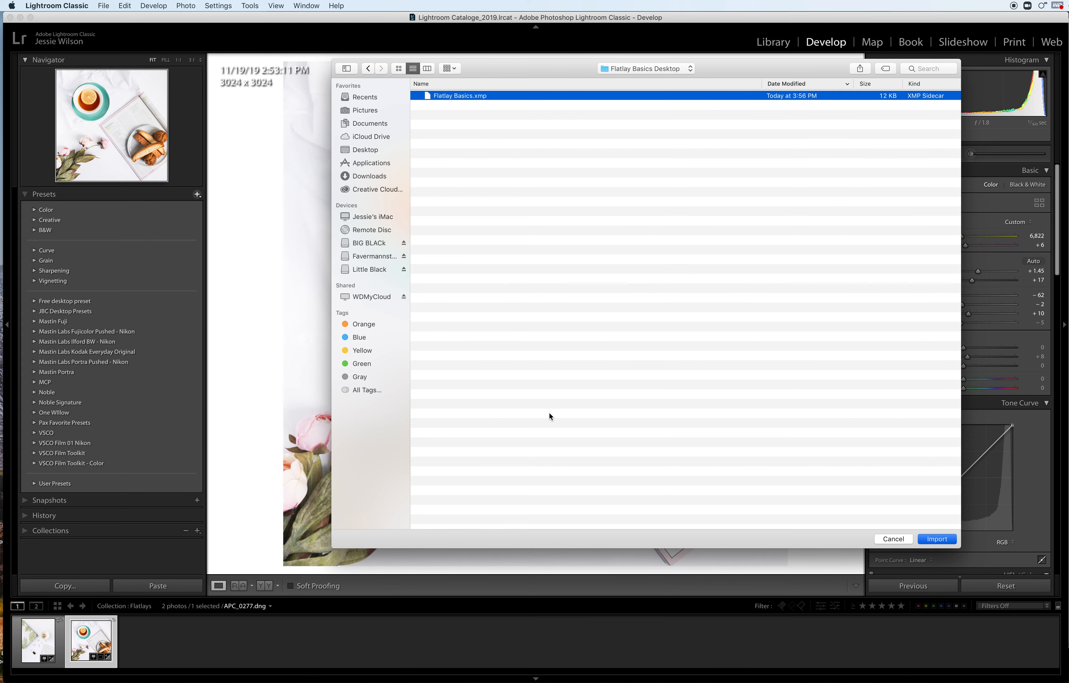
pyautogui.moveTo(928, 530)
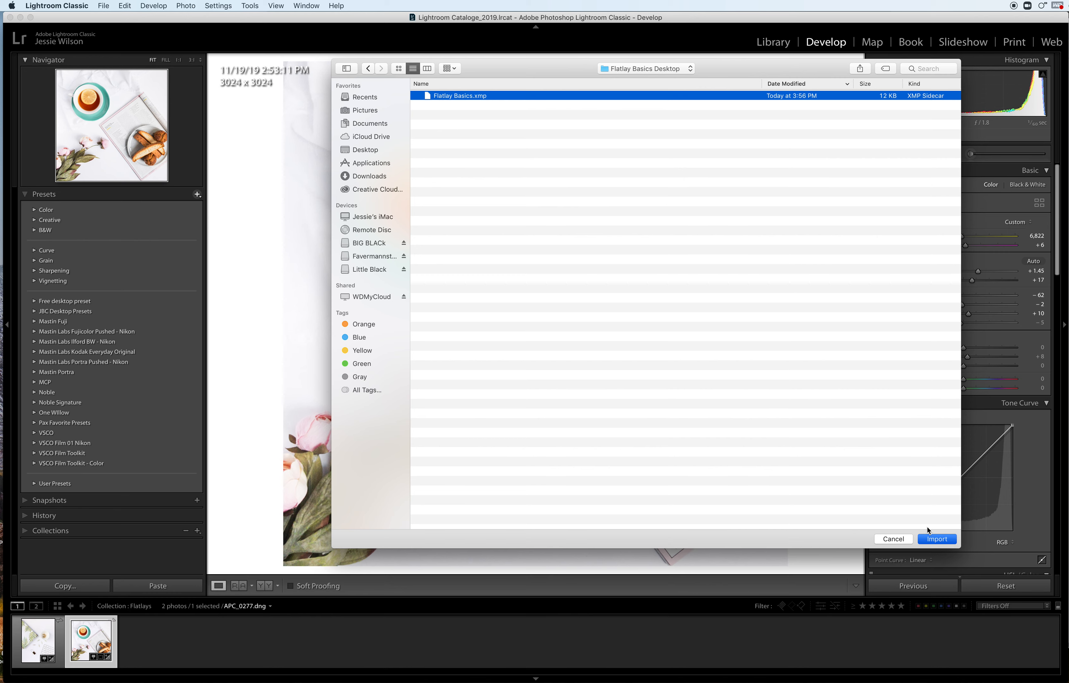
# Import the preset and reveal Flatlay Basics under the expanded User Presets group.
pyautogui.click(937, 539)
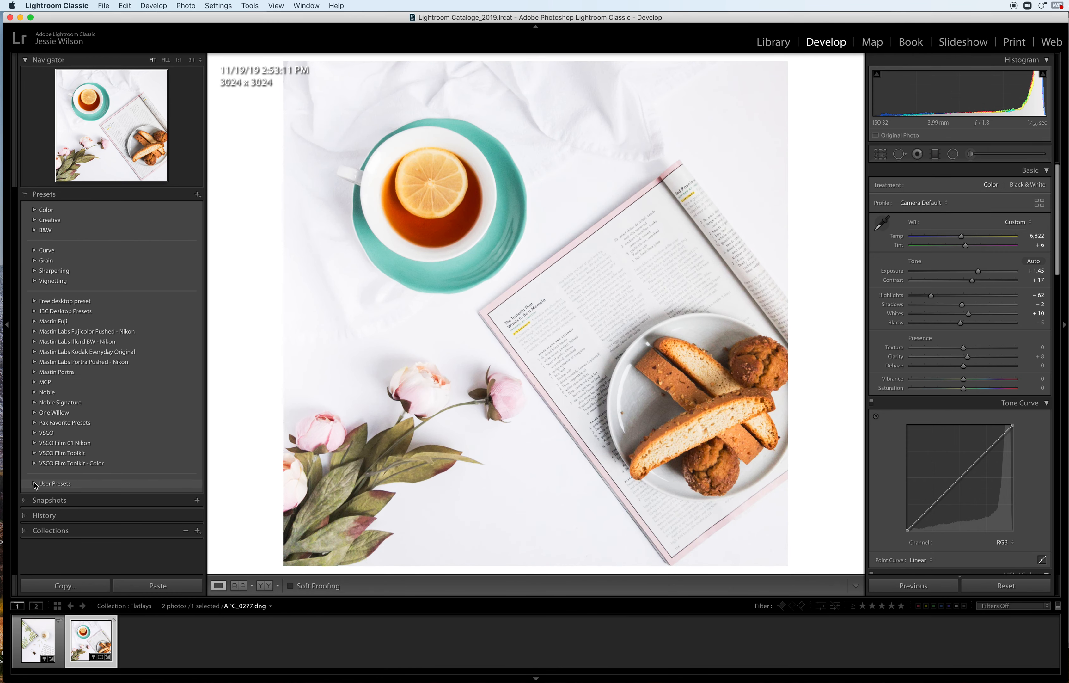
pyautogui.click(54, 483)
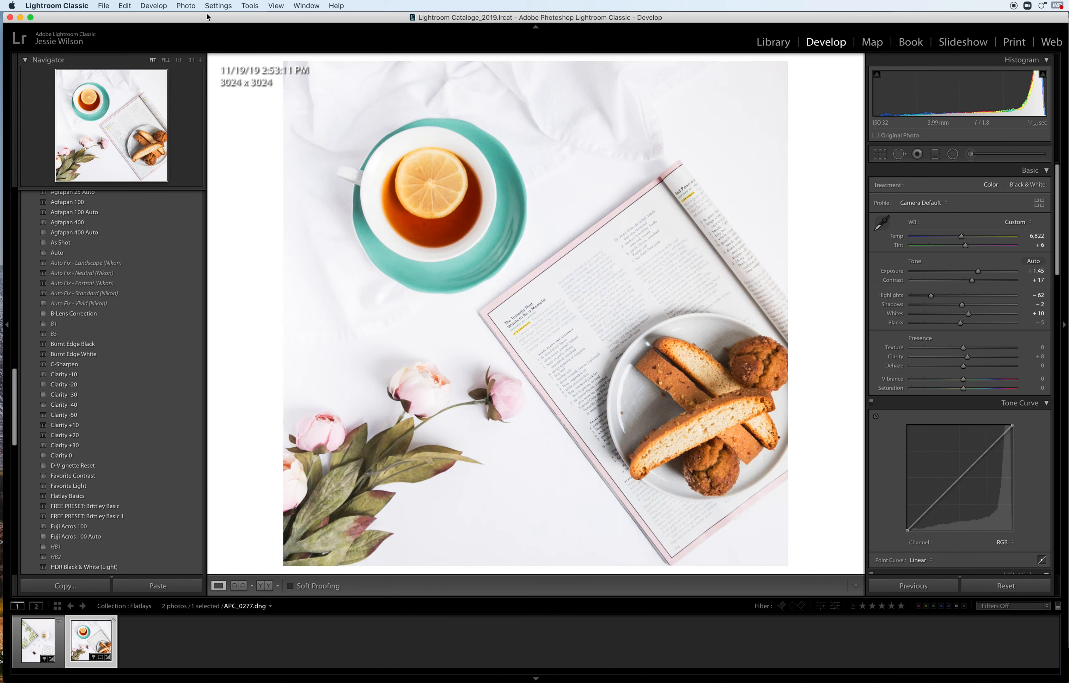